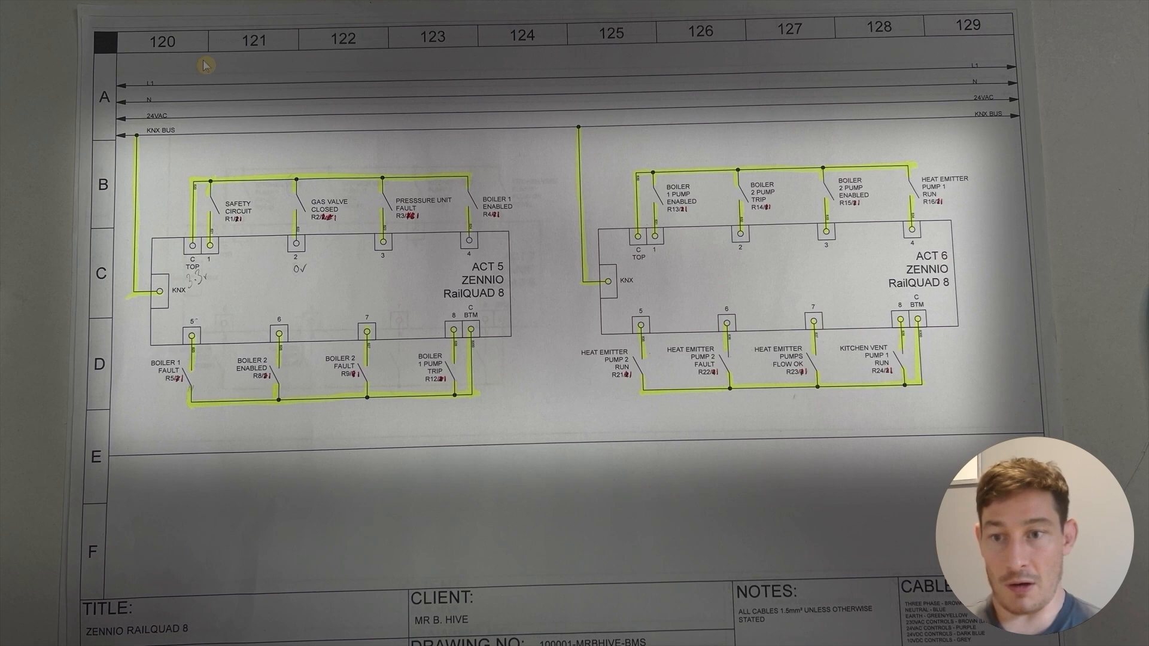
mouse_move(458, 186)
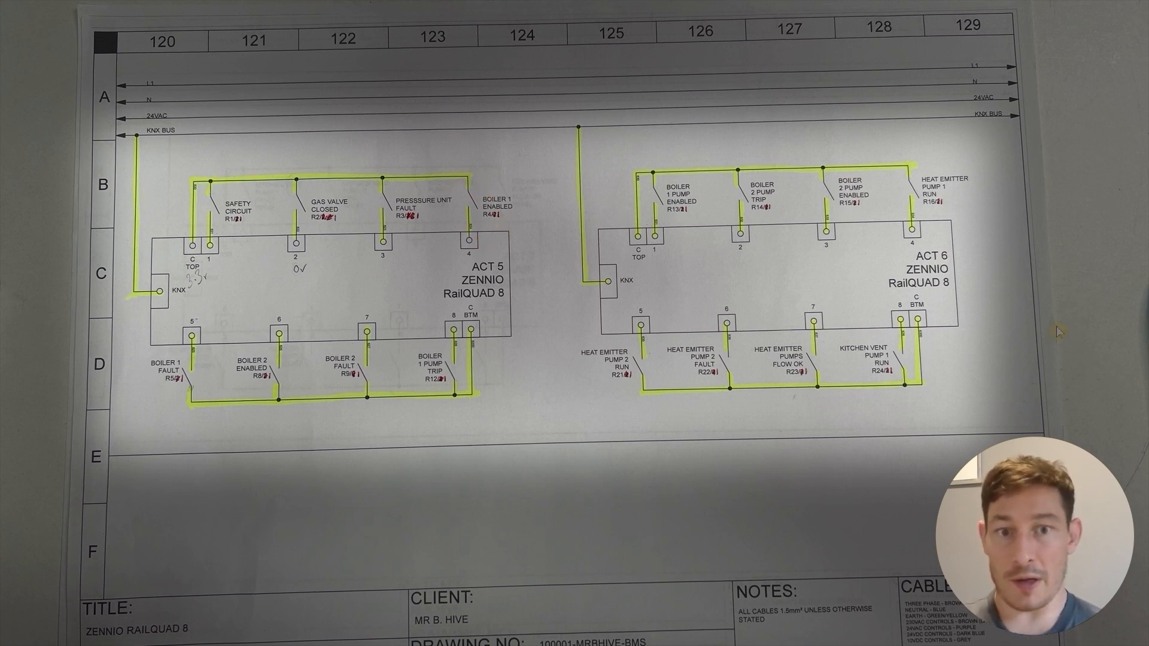
mouse_move(931, 245)
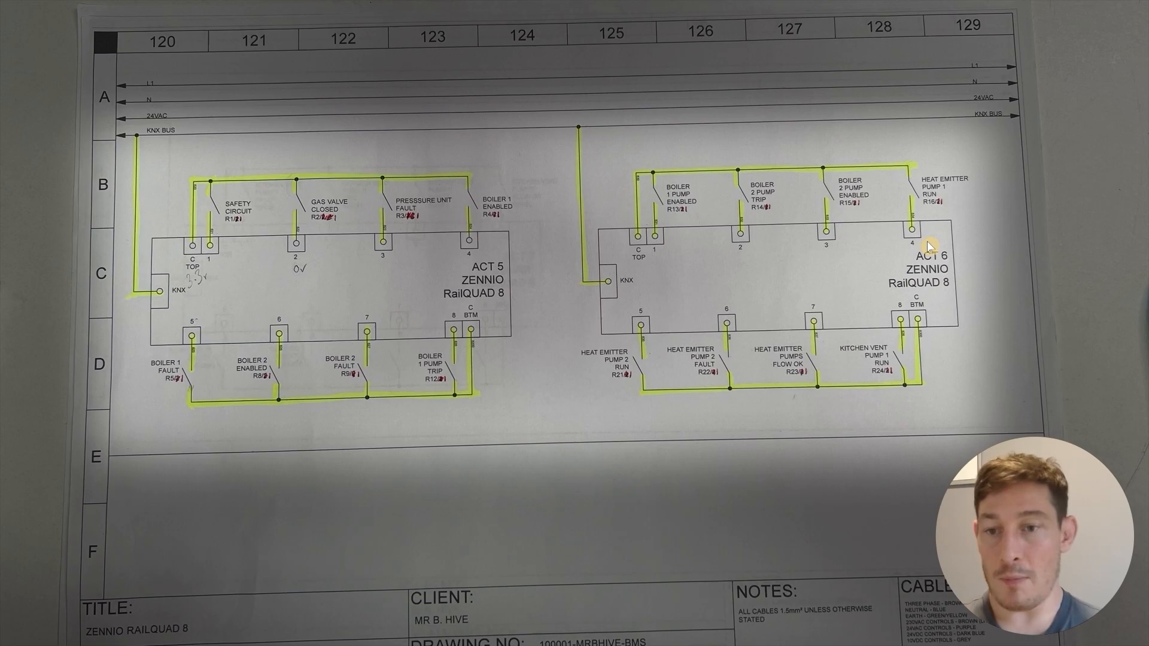